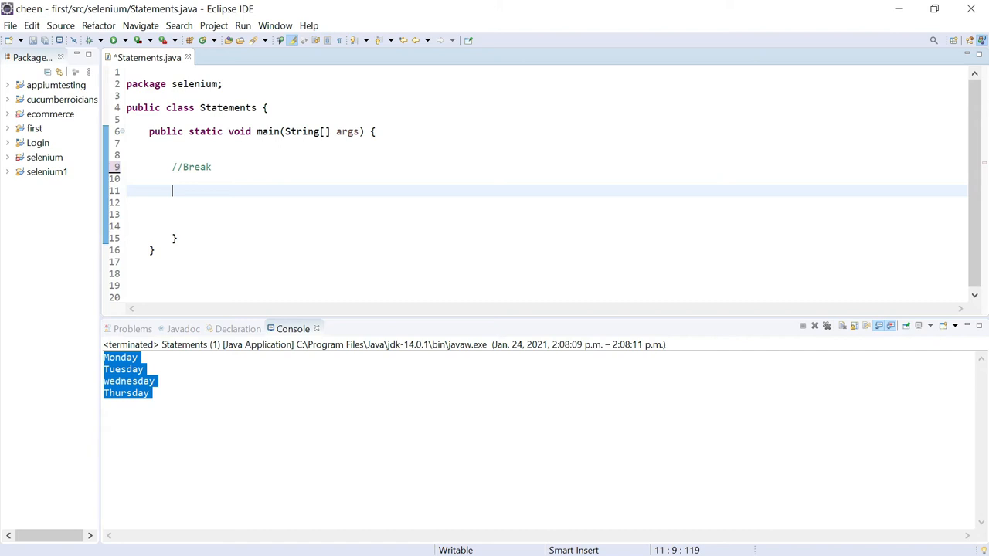
Write the loop header for(int i=1;i<=10;i++) under the //Break comment
{"action": "type", "text": "fo"}
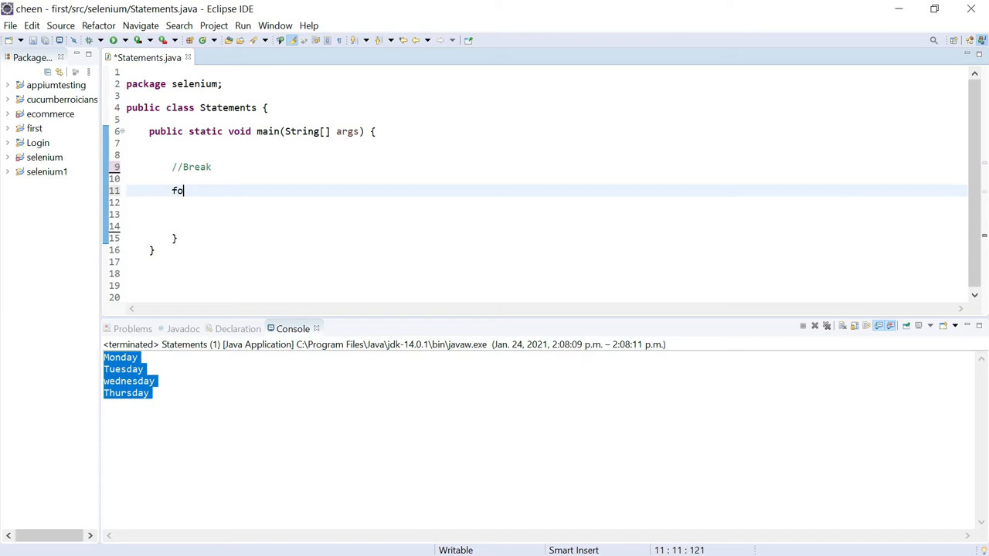
{"action": "type", "text": "r"}
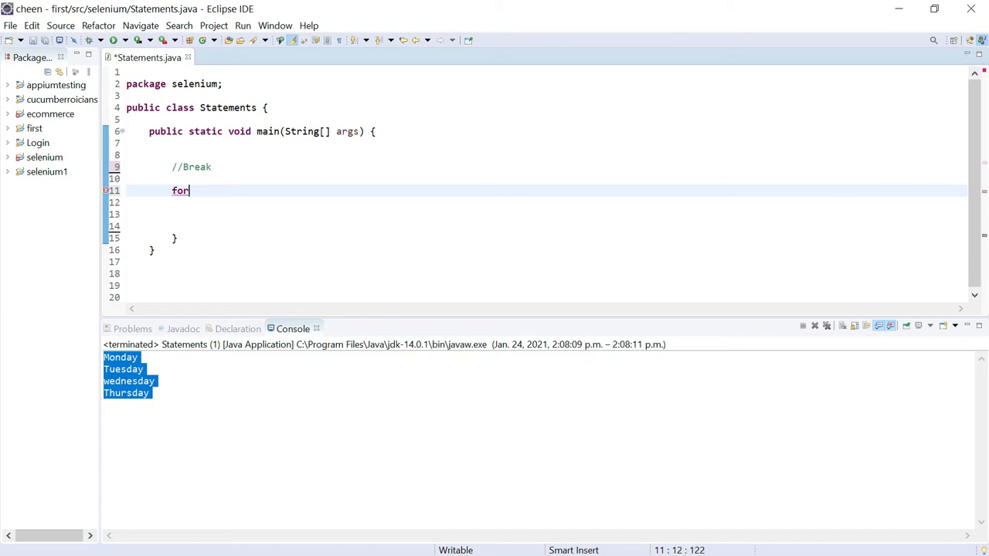
{"action": "type", "text": "()"}
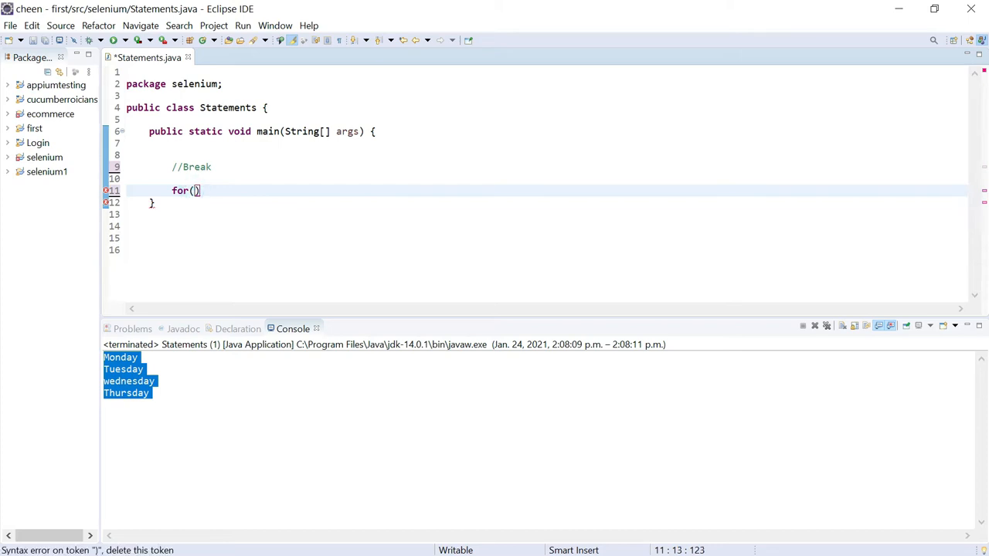
{"action": "type", "text": "int i"}
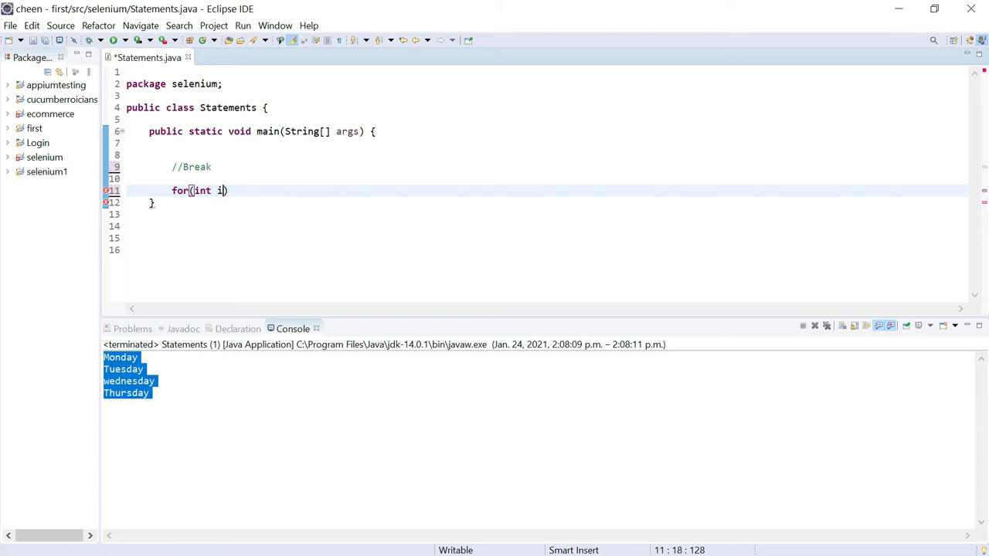
{"action": "type", "text": "=1"}
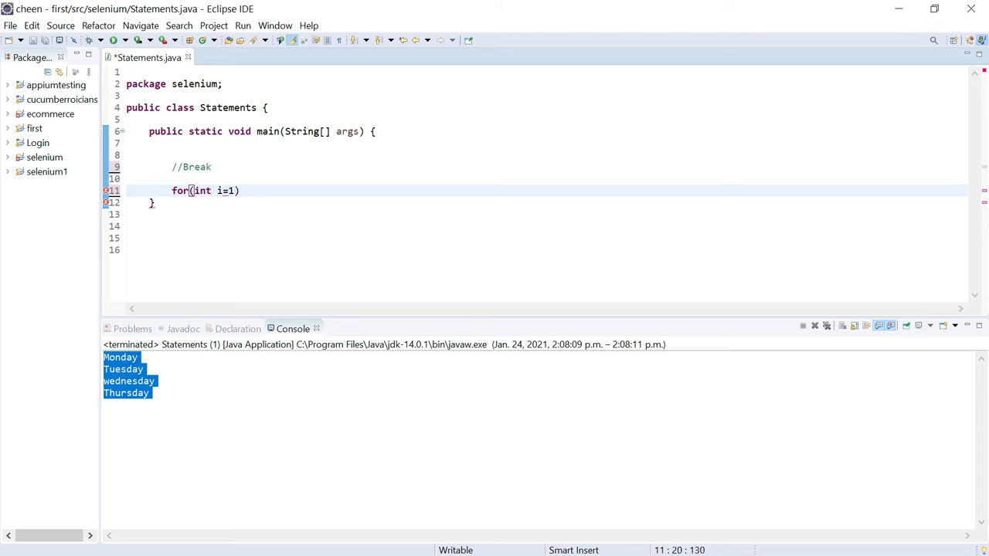
{"action": "type", "text": ";i"}
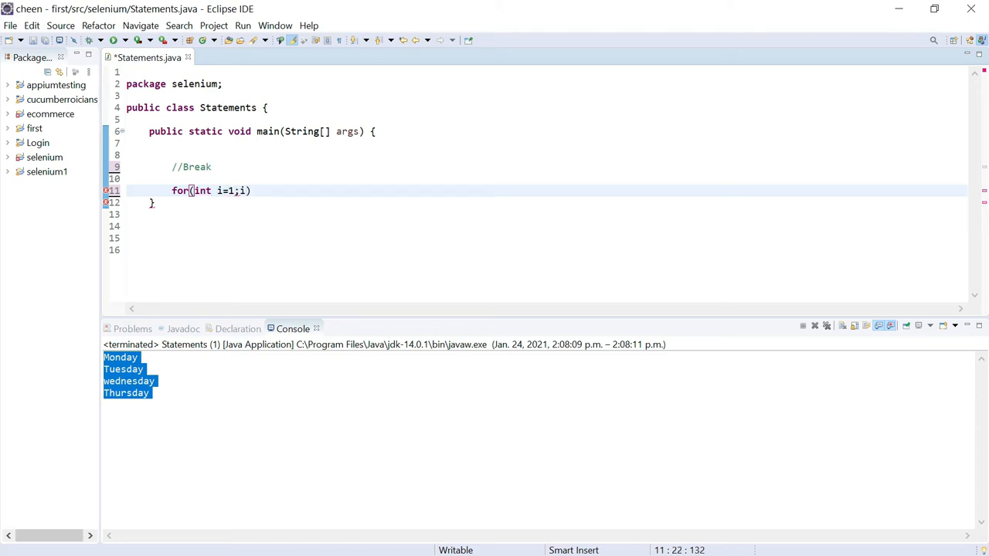
{"action": "type", "text": "<"}
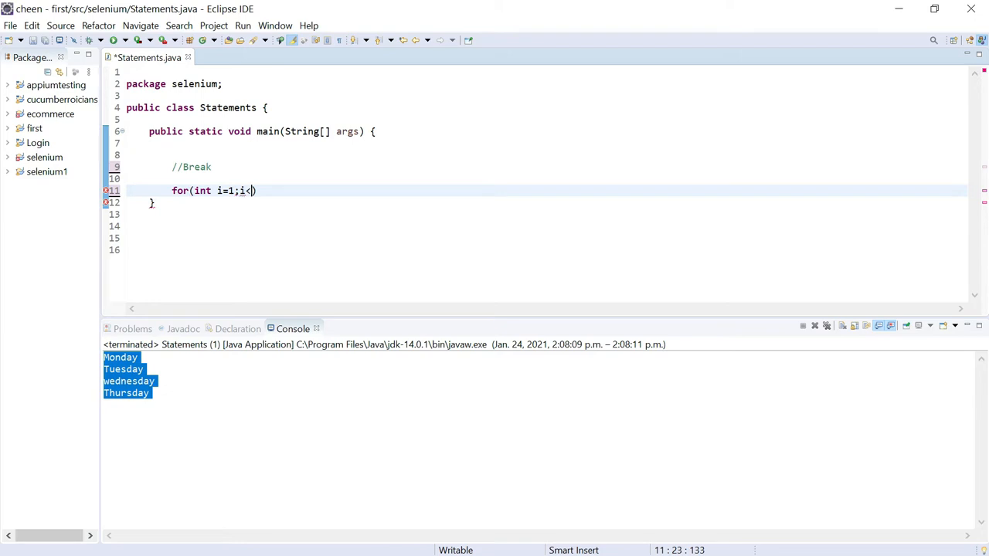
{"action": "type", "text": "=10"}
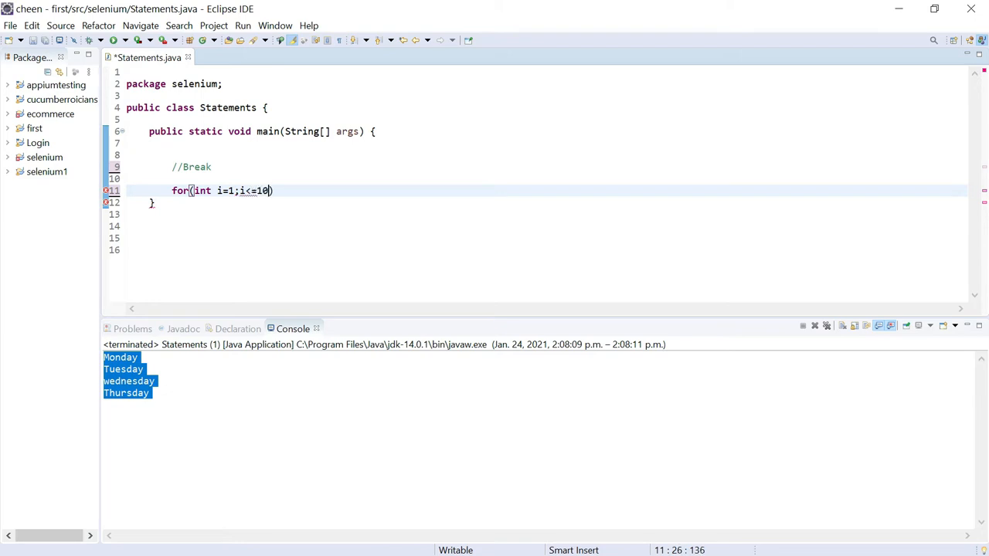
{"action": "type", "text": ";i"}
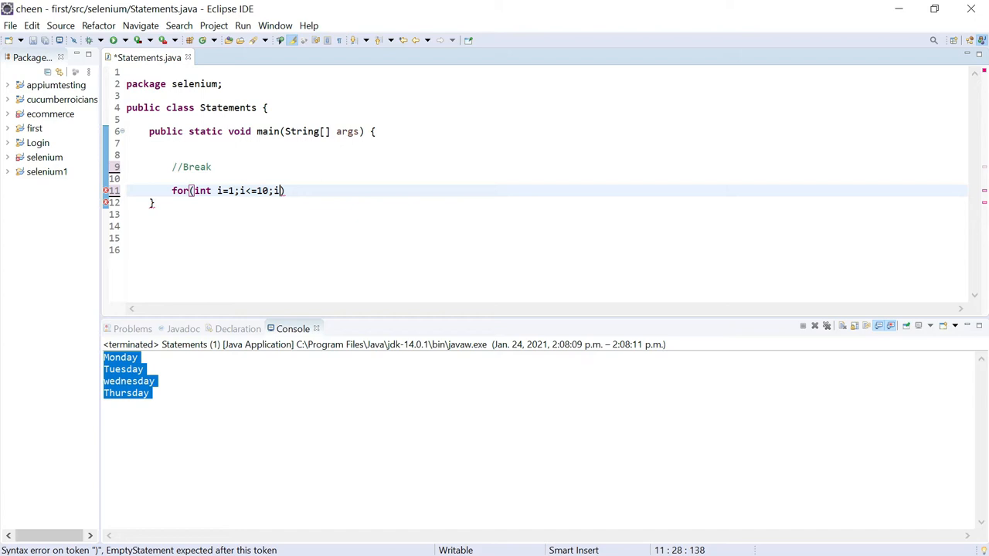
{"action": "type", "text": "++"}
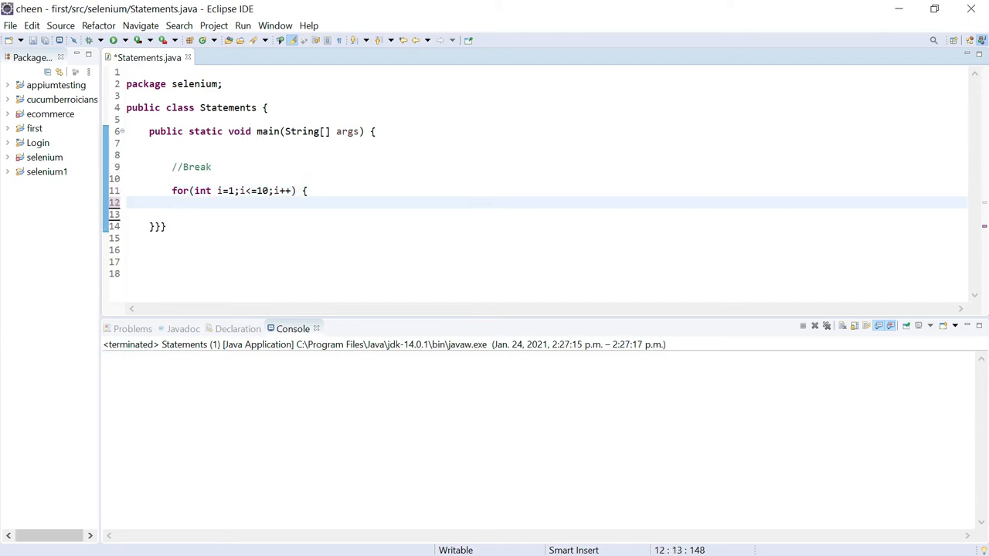
Add the condition if (i==5) that triggers the break inside the loop
{"action": "type", "text": "if"}
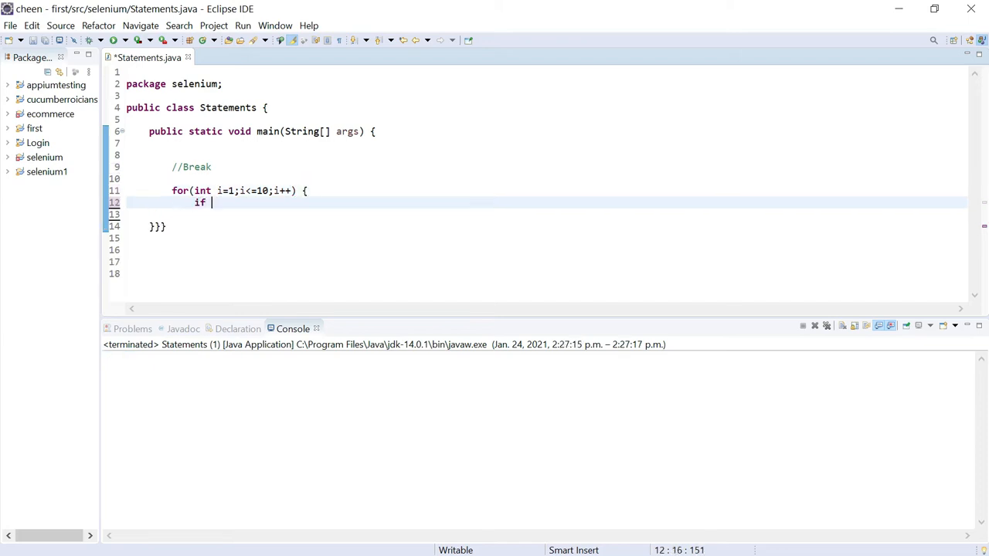
{"action": "type", "text": "("}
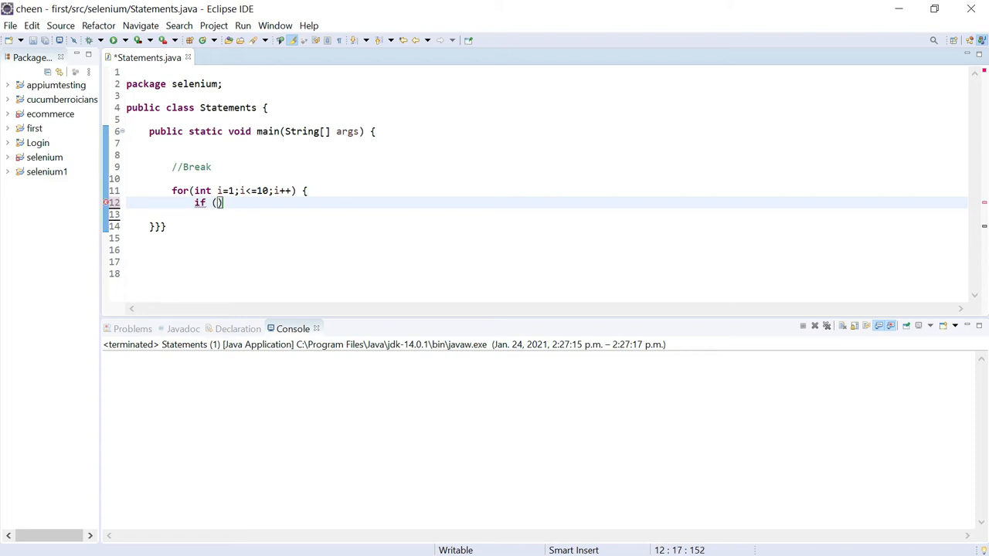
{"action": "type", "text": "i==5"}
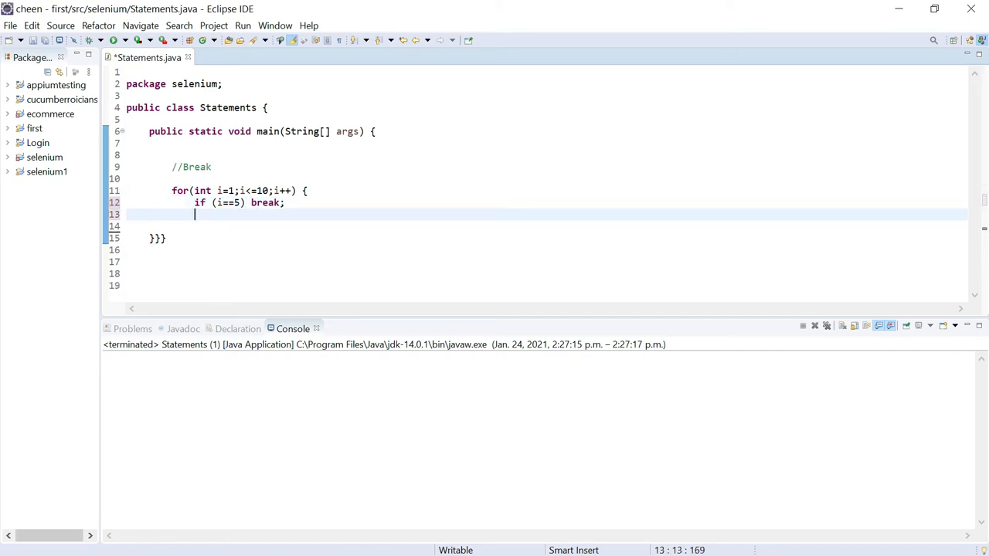
Add System.out.println(i); after the if, via content assist
{"action": "type", "text": "Syst"}
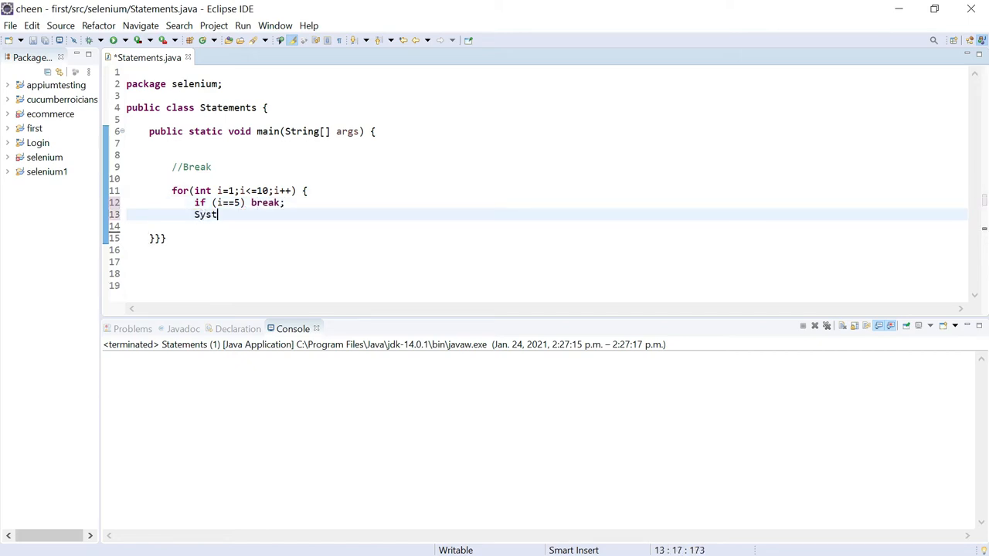
{"action": "type", "text": "em."}
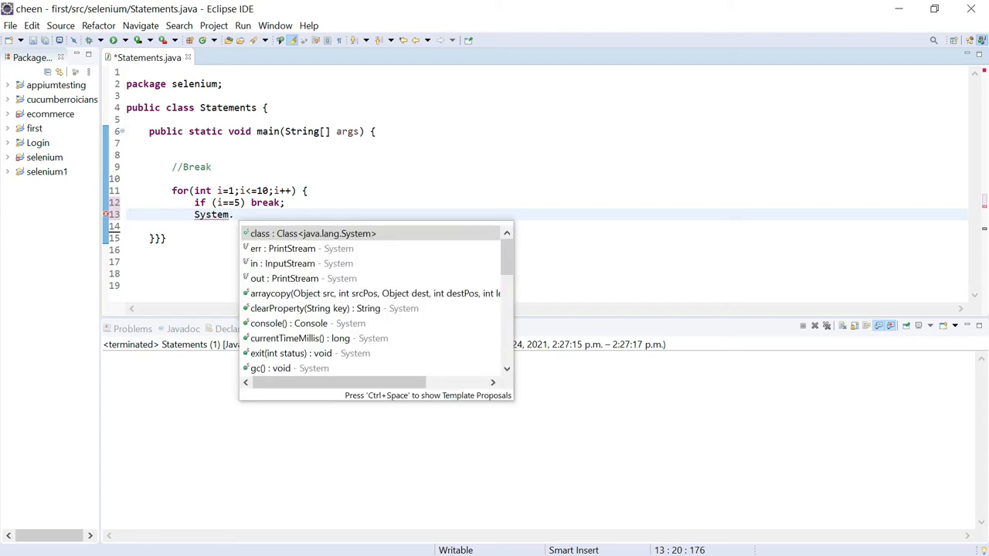
{"action": "type", "text": "out.println(i);"}
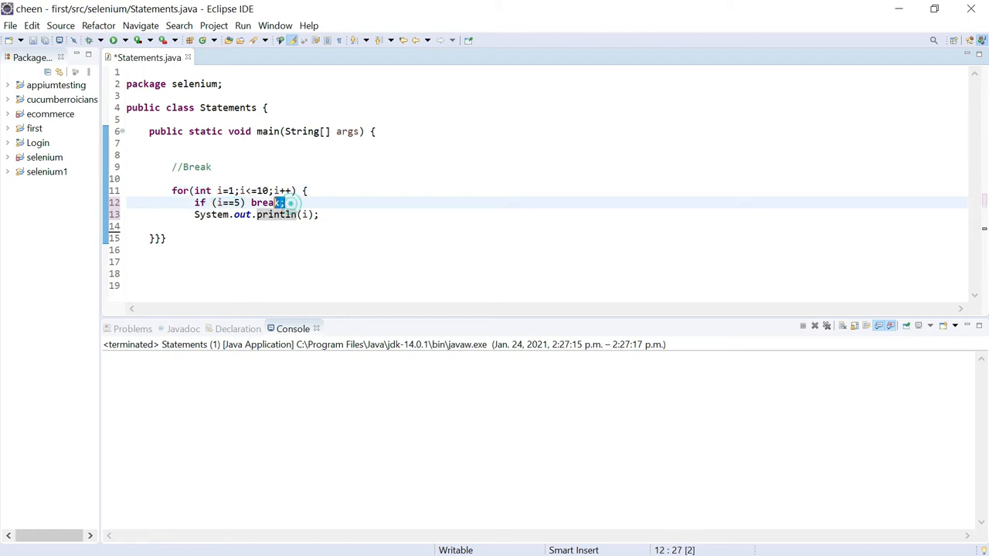
Move break; onto its own line under the if, then save and run Statements.java
{"action": "double_click", "coordinate": [265, 202]}
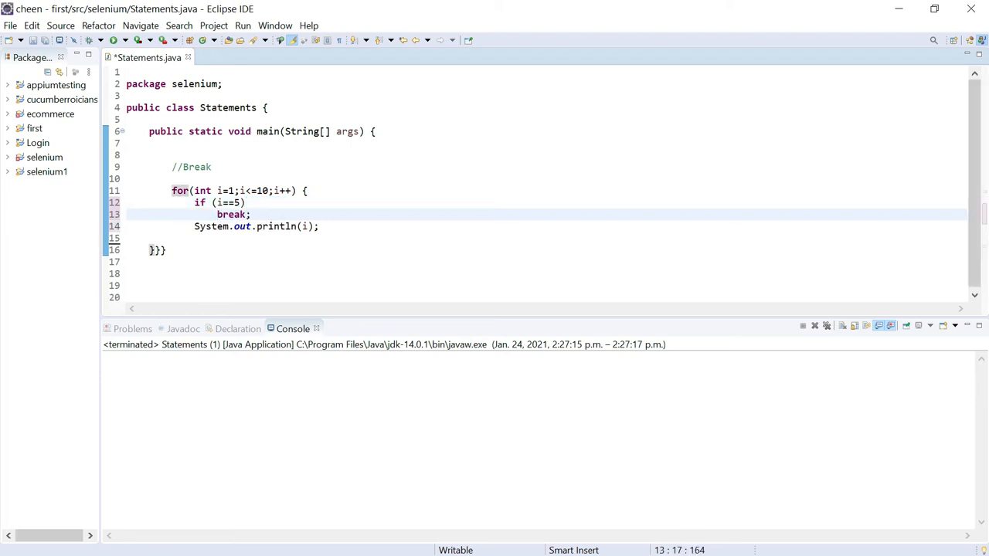
{"action": "left_click", "coordinate": [224, 192]}
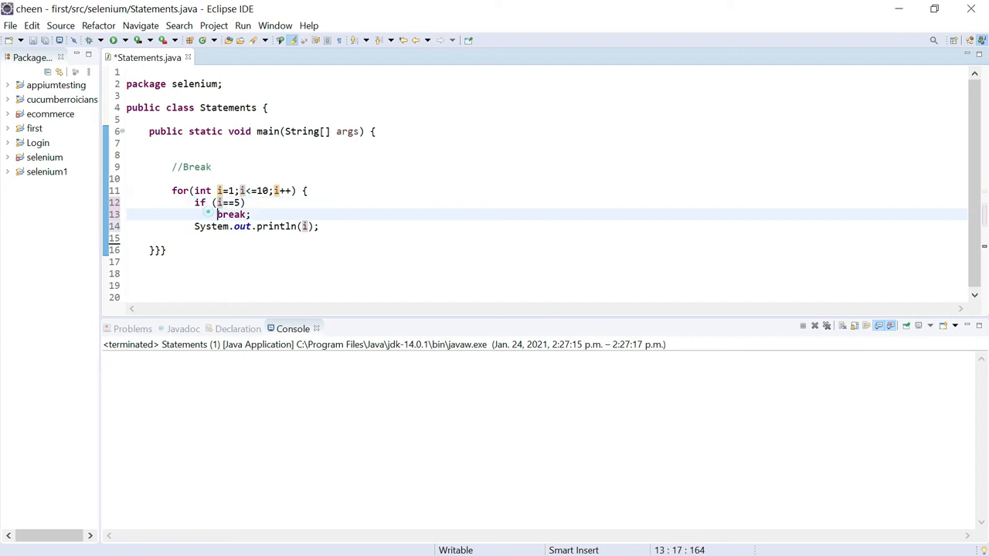
{"action": "double_click", "coordinate": [234, 214]}
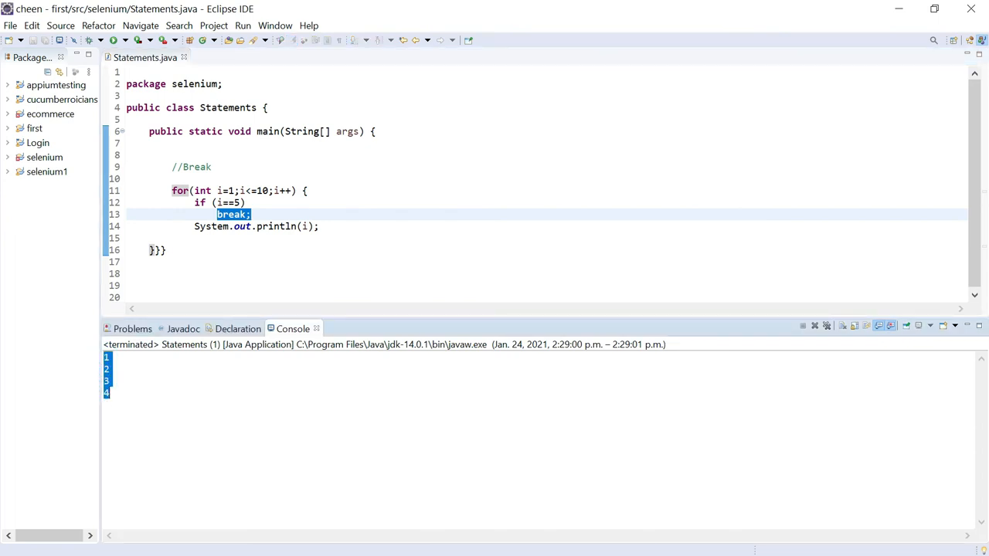
{"action": "left_click", "coordinate": [223, 202]}
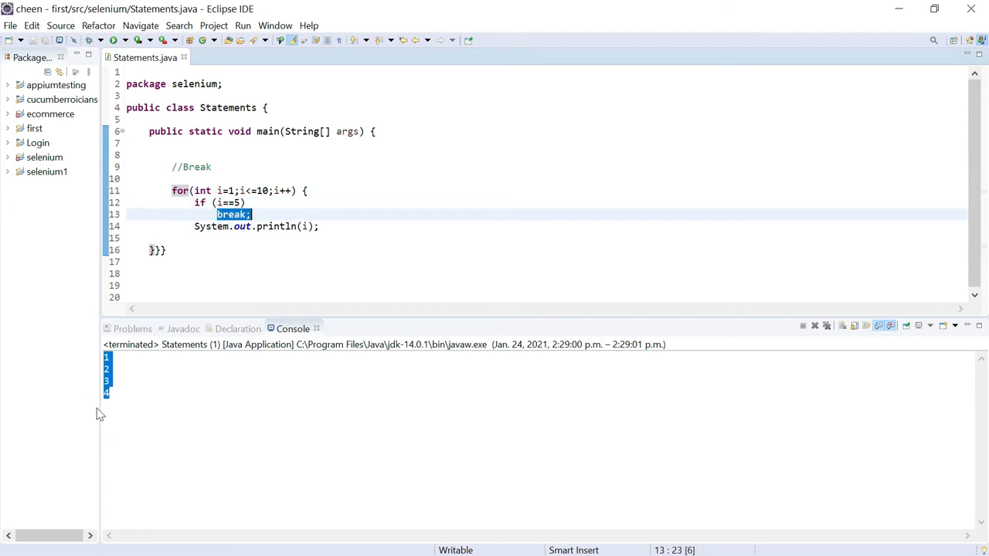
{"action": "mouse_move", "coordinate": [99, 429]}
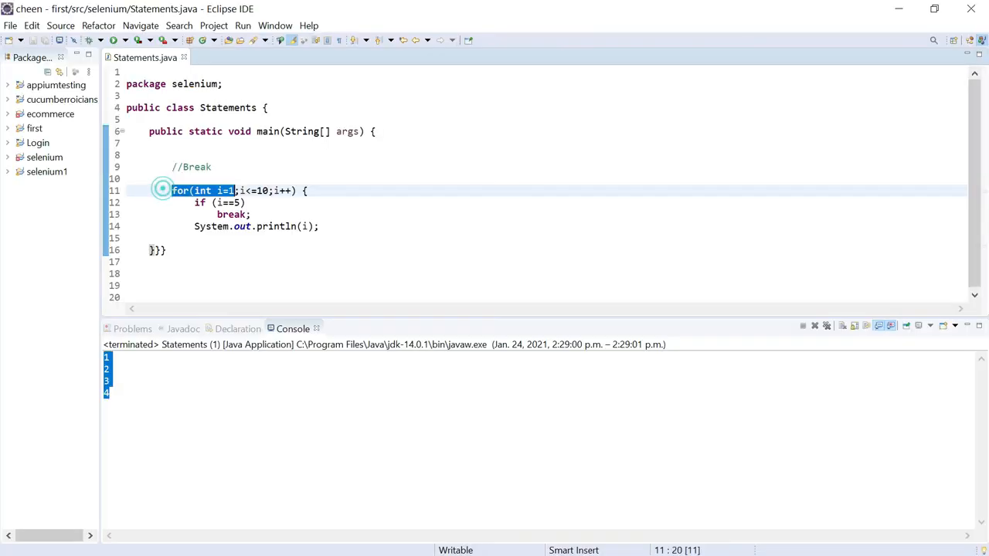
{"action": "left_click", "coordinate": [252, 214]}
{"action": "type", "text": "continue;"}
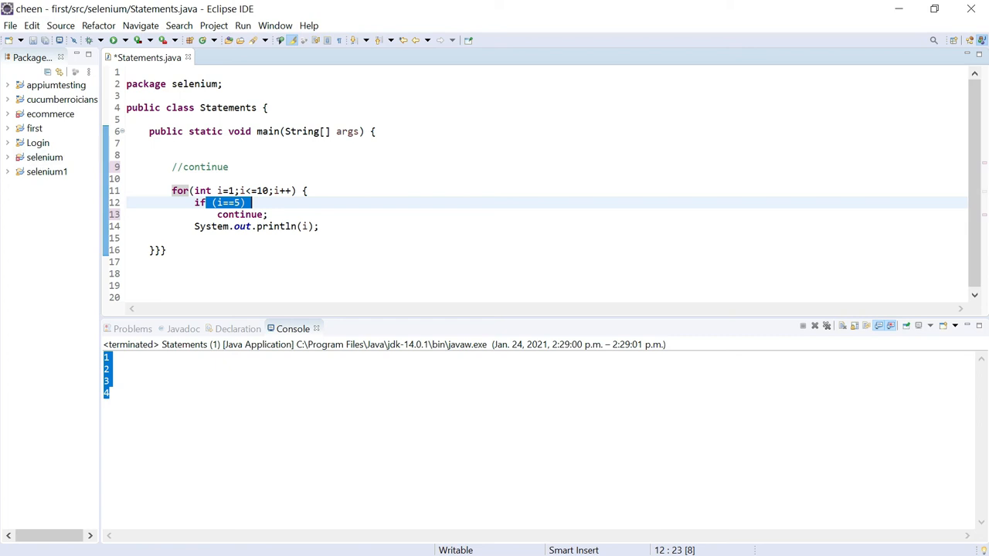
Replace break; with continue; and rename the //Break comment to //continue
{"action": "left_click", "coordinate": [165, 250]}
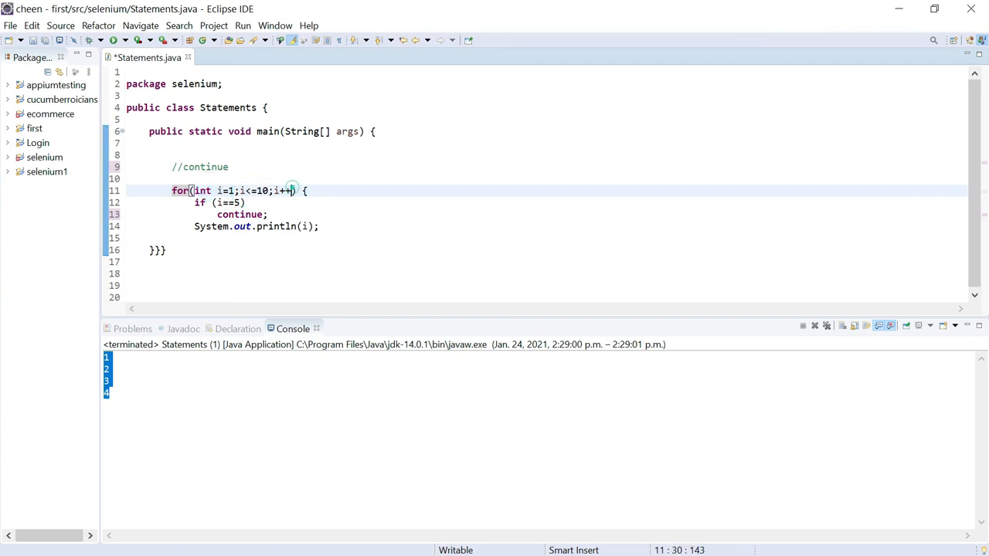
{"action": "double_click", "coordinate": [282, 191]}
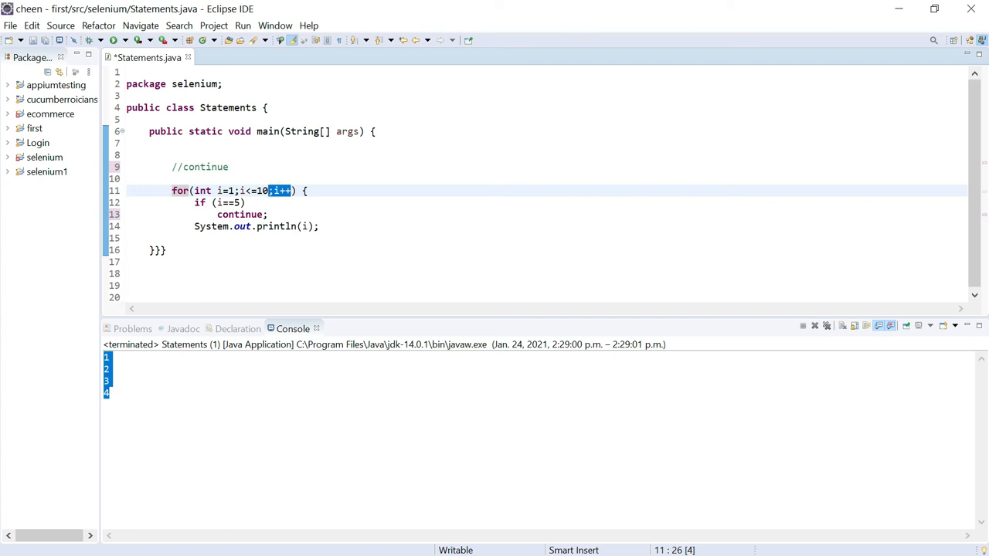